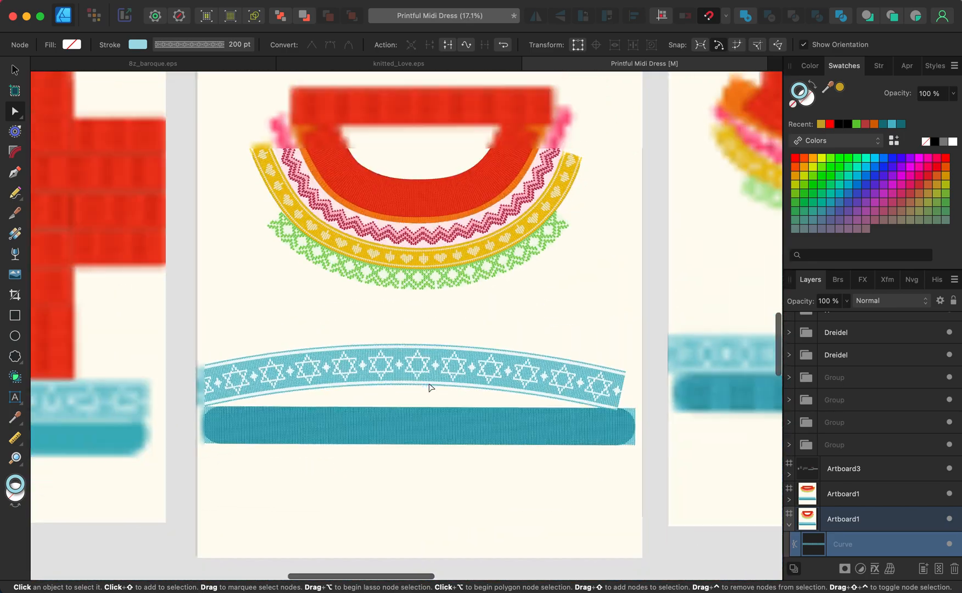
- Recolour the knit star band's stroke from teal to a vivid blue using Swatches and the Color wheel
{"action": "left_click", "coordinate": [874, 178]}
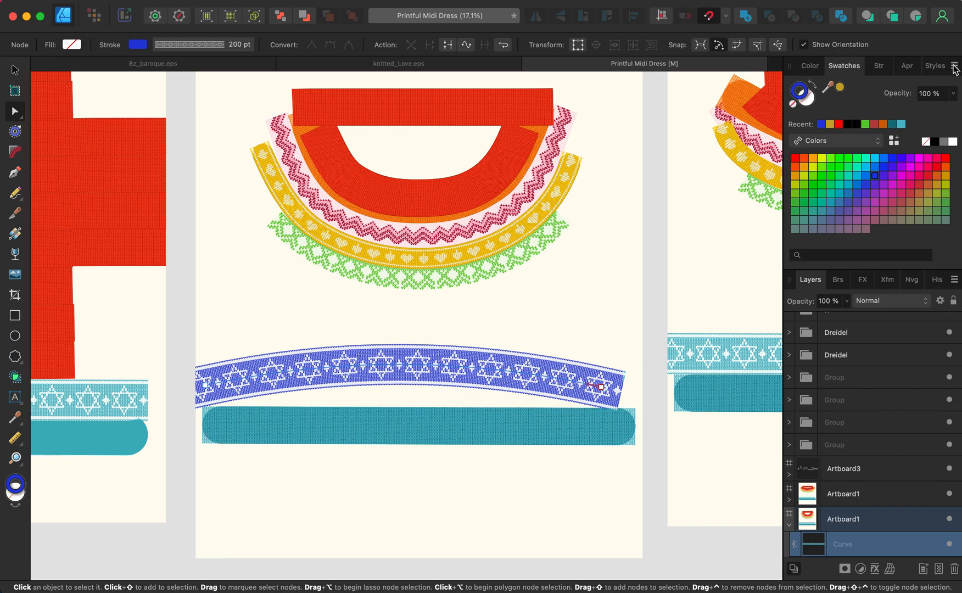
{"action": "left_click", "coordinate": [952, 66]}
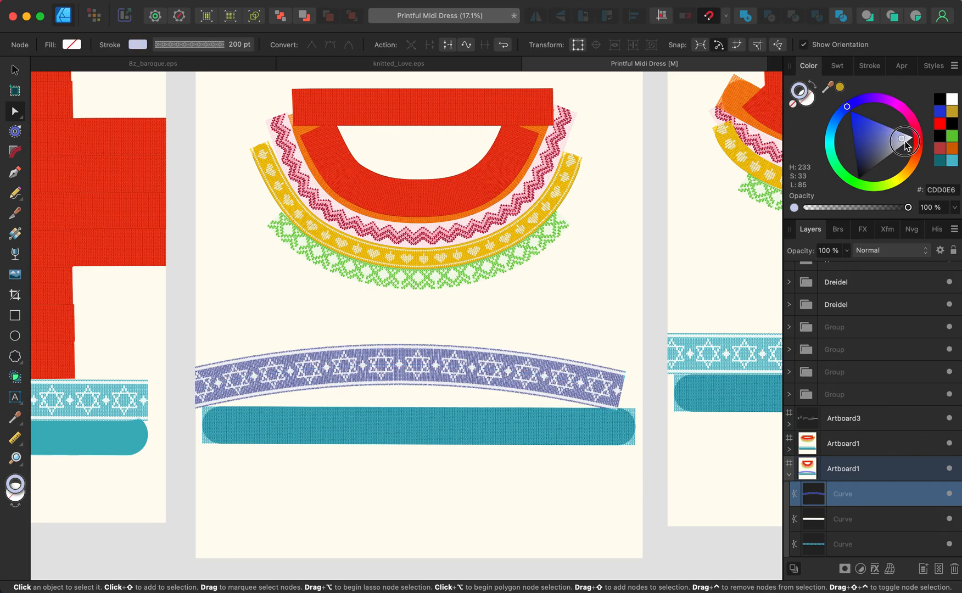
{"action": "left_click", "coordinate": [902, 140]}
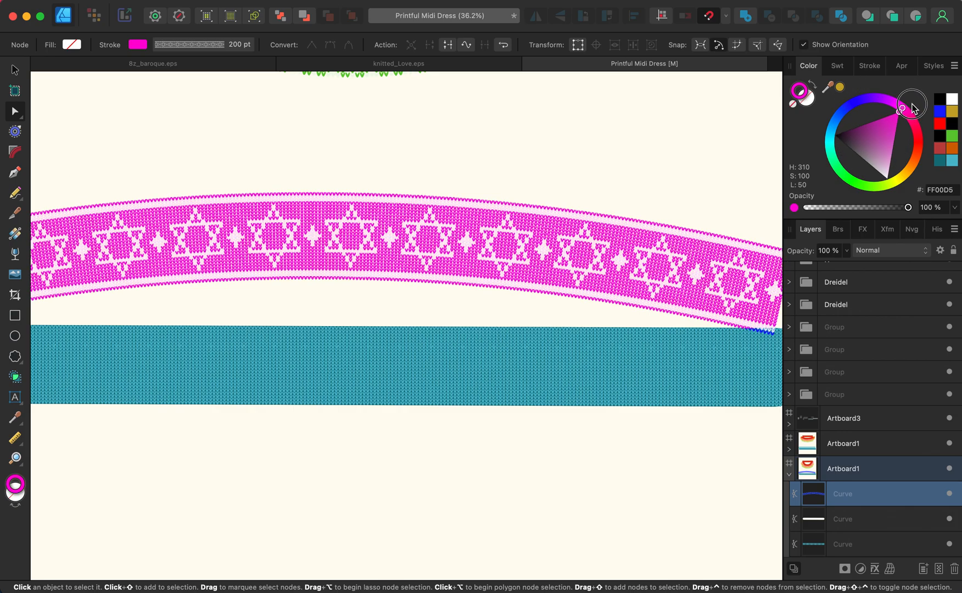
{"action": "left_click", "coordinate": [853, 184]}
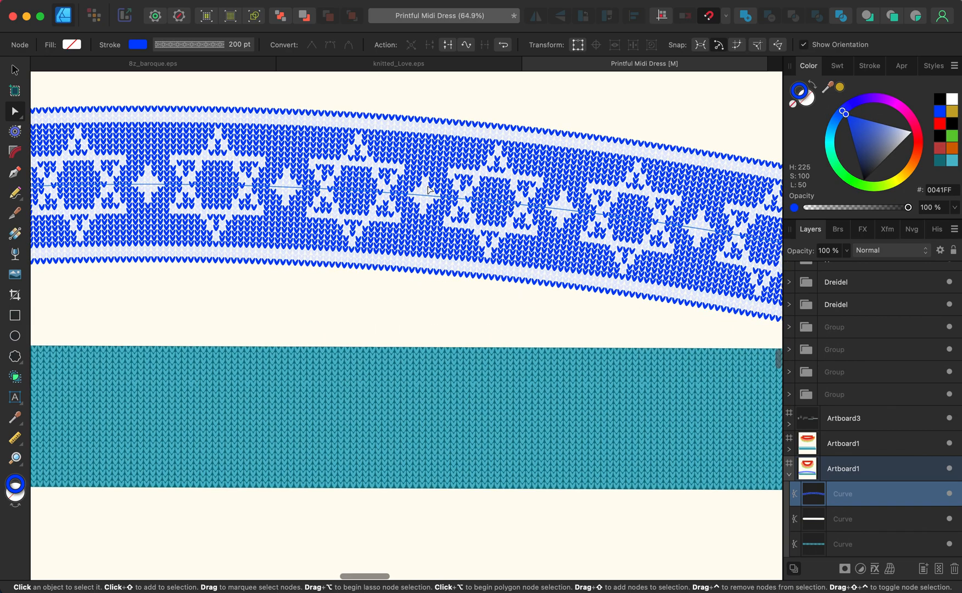
{"action": "mouse_move", "coordinate": [443, 291]}
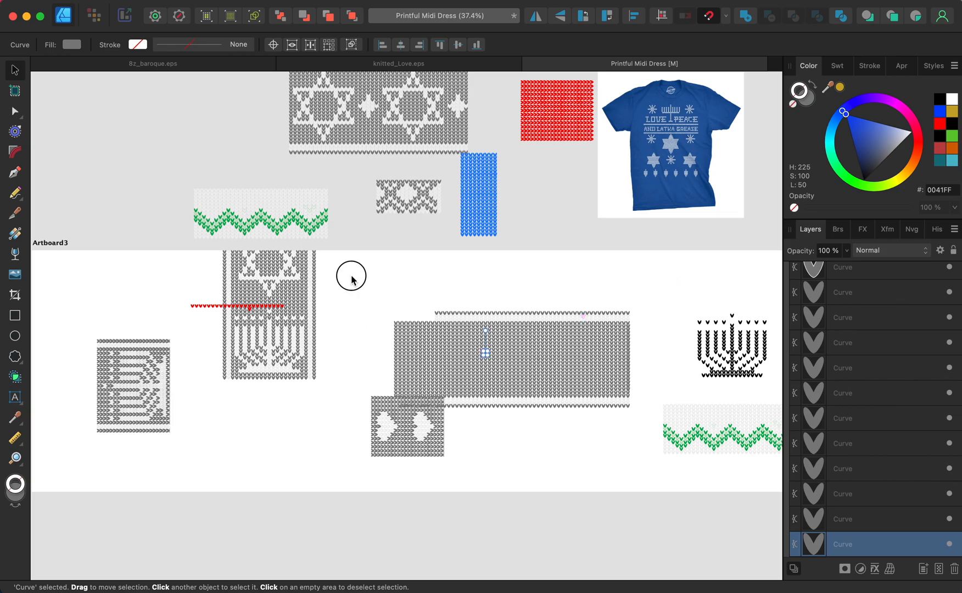
- Zoom to the grey knit star tile and select the whole star pattern group
{"action": "left_click", "coordinate": [537, 343]}
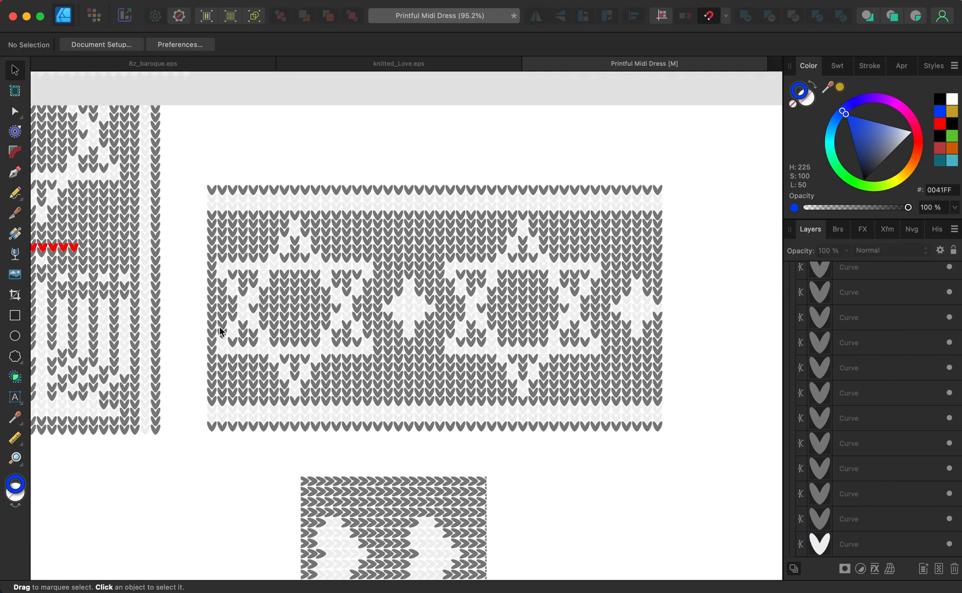
{"action": "mouse_move", "coordinate": [661, 199]}
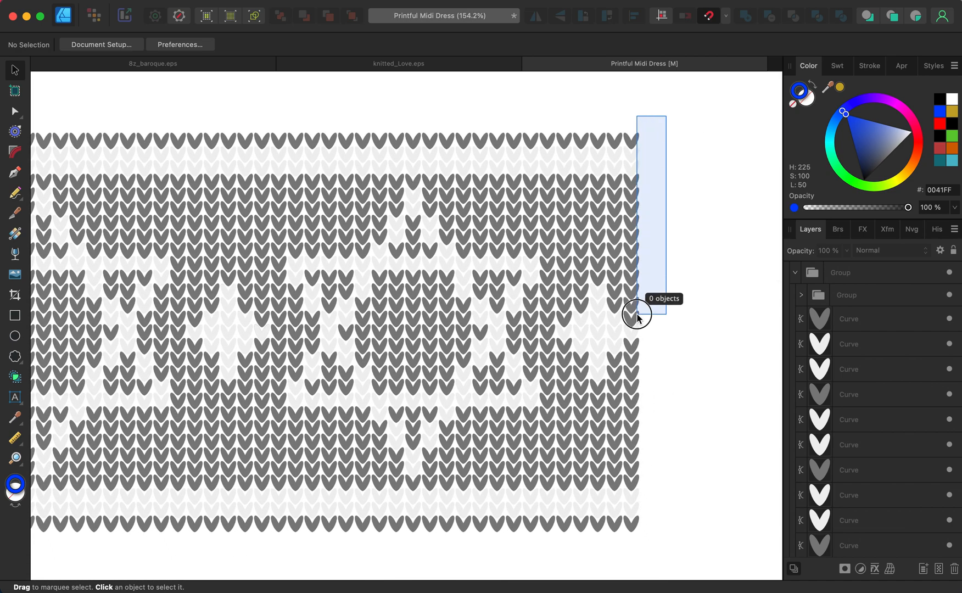
{"action": "left_click_drag", "start_coordinate": [639, 313], "coordinate": [627, 558]}
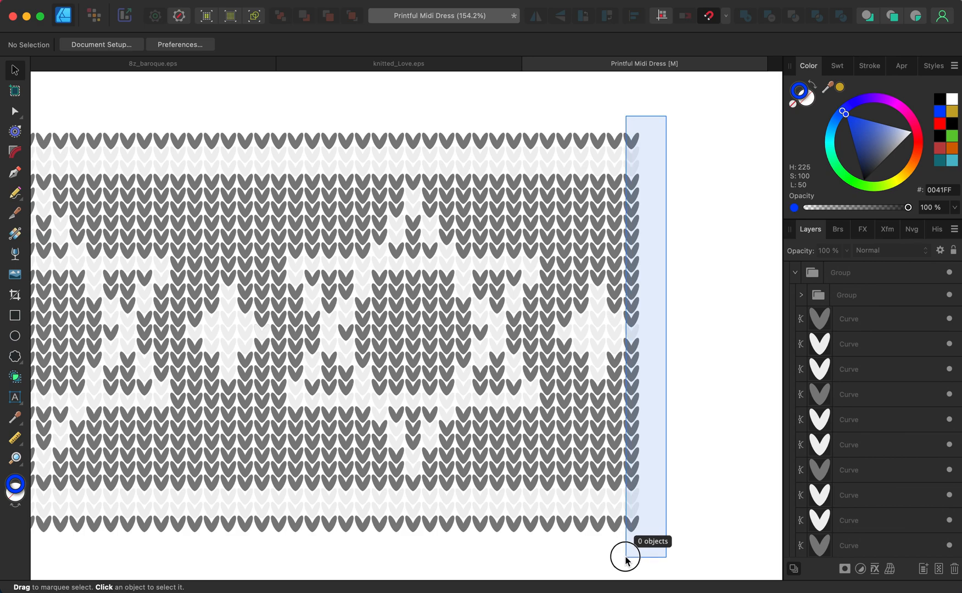
{"action": "left_click", "coordinate": [621, 557]}
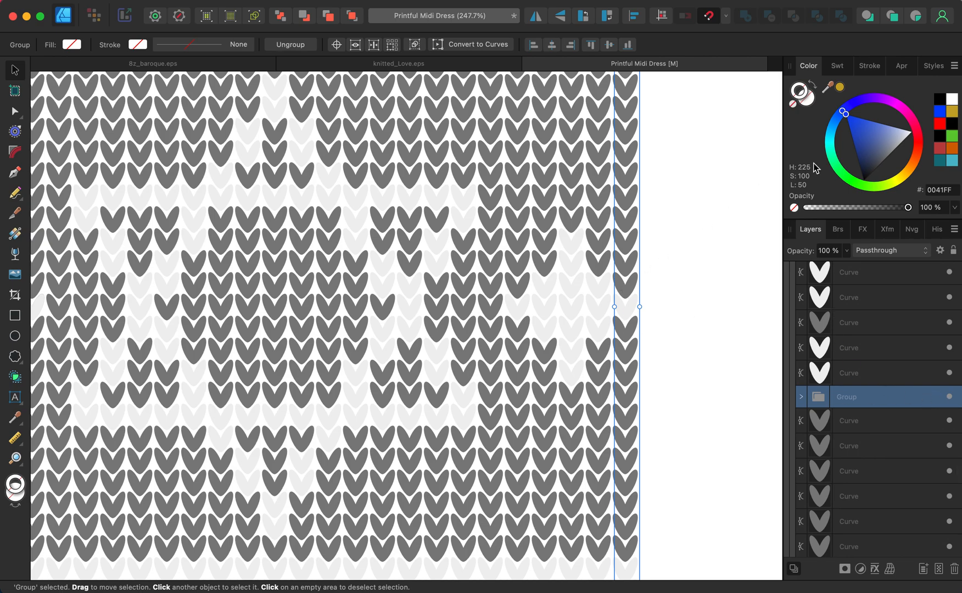
{"action": "left_click", "coordinate": [854, 137]}
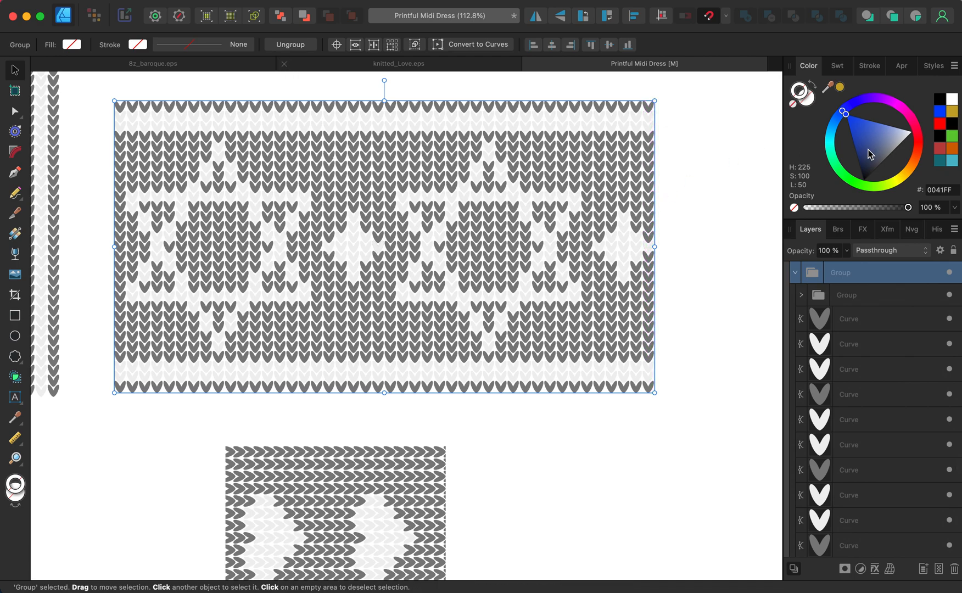
- Create a New Textured Image Brush in My Brushes from knit stars.png, found by searching 'knit'
{"action": "left_click", "coordinate": [836, 228]}
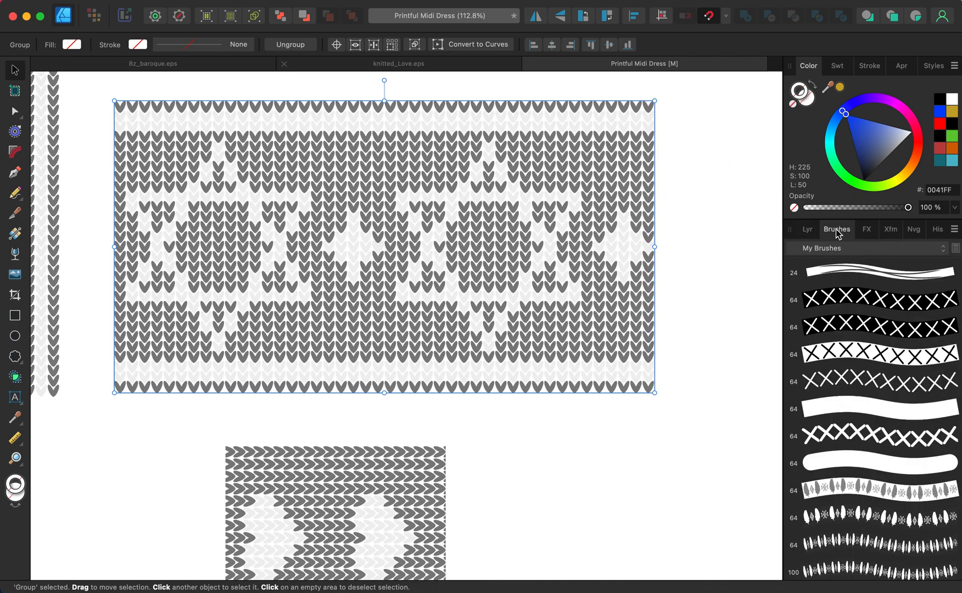
{"action": "scroll", "scroll_direction": "down", "scroll_amount": 3}
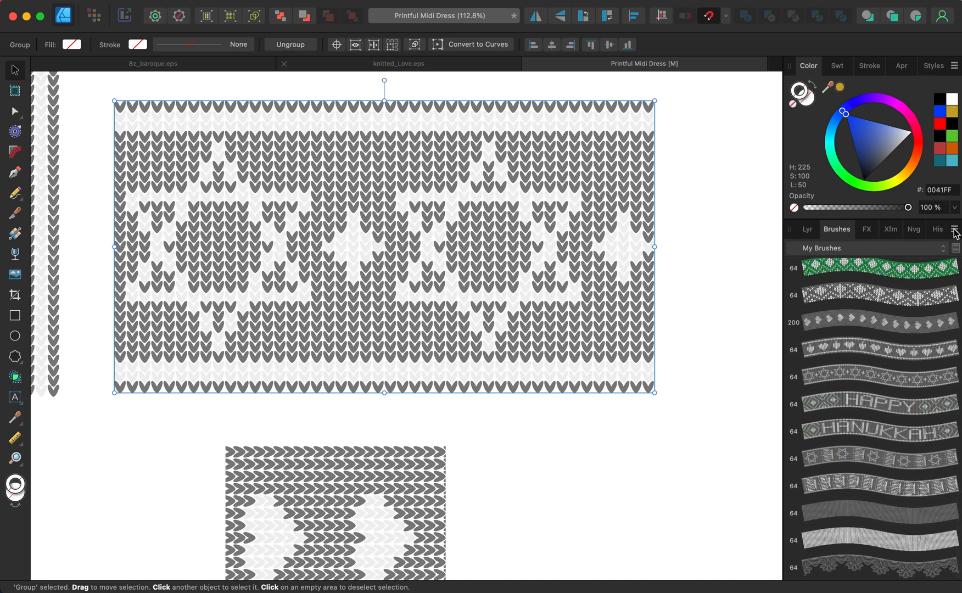
{"action": "left_click", "coordinate": [954, 229]}
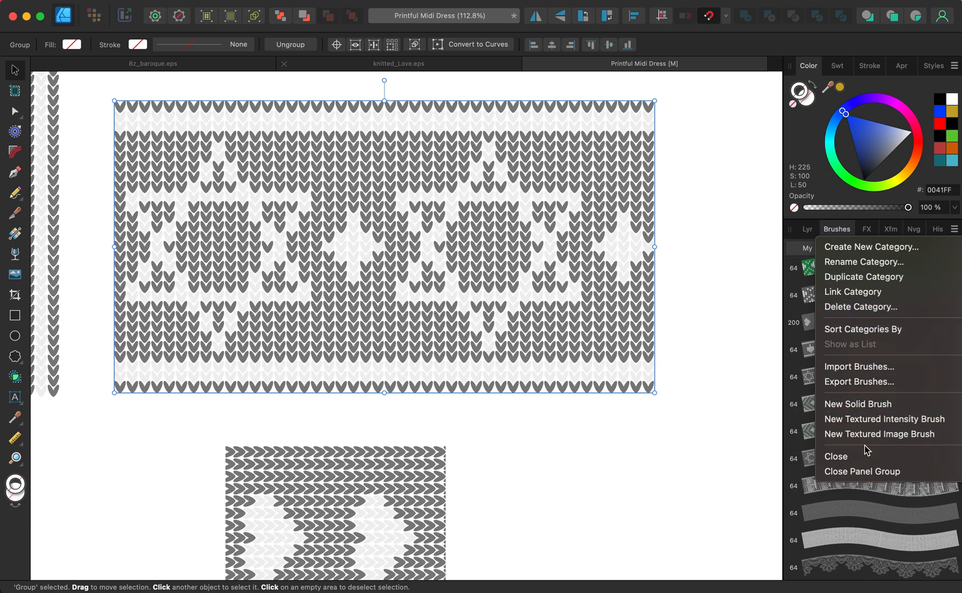
{"action": "left_click", "coordinate": [858, 365]}
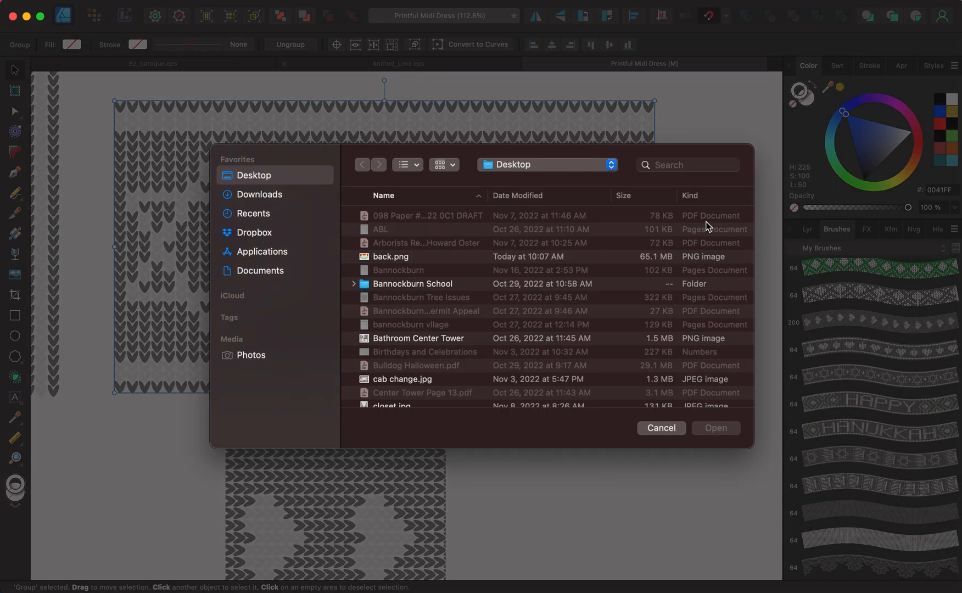
{"action": "type", "text": "ni"}
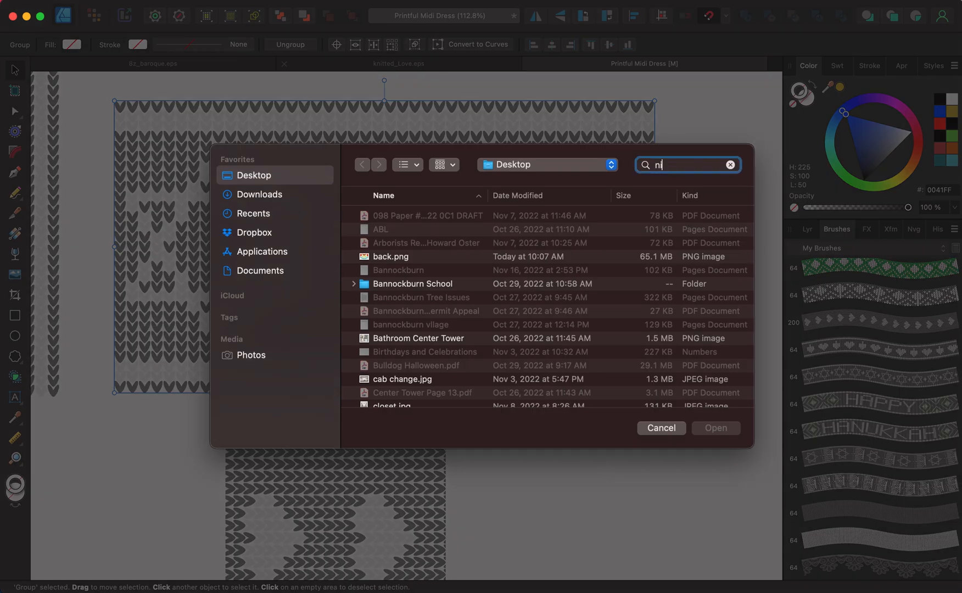
{"action": "type", "text": "knit"}
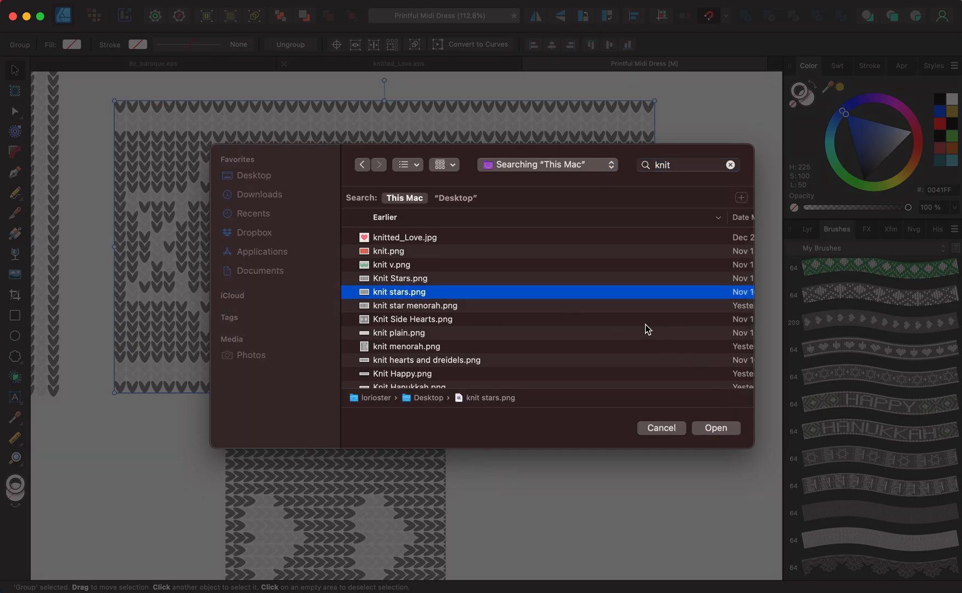
{"action": "left_click", "coordinate": [716, 427]}
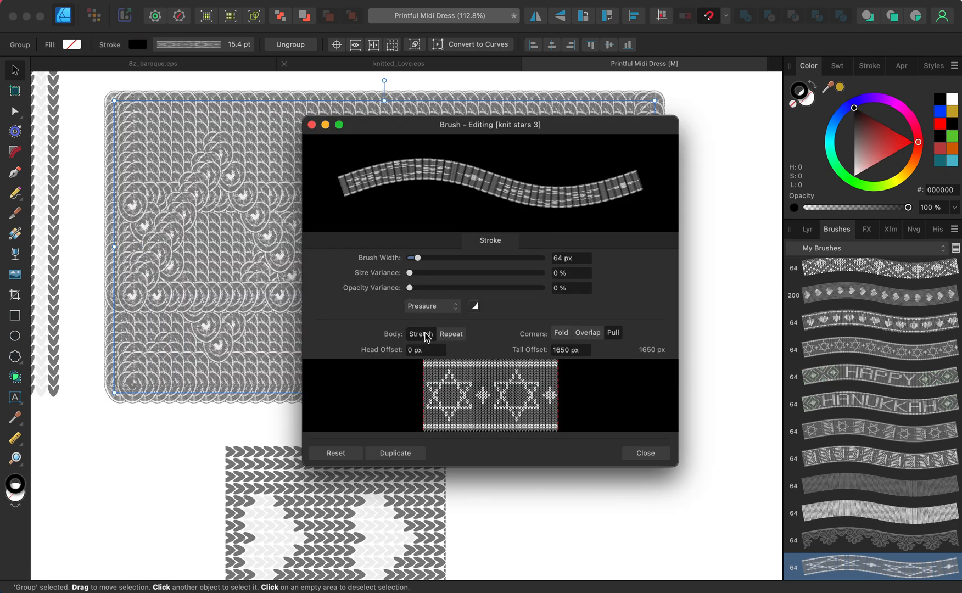
- Set the knit stars brush Body to Repeat and close its editor
{"action": "left_click", "coordinate": [450, 333]}
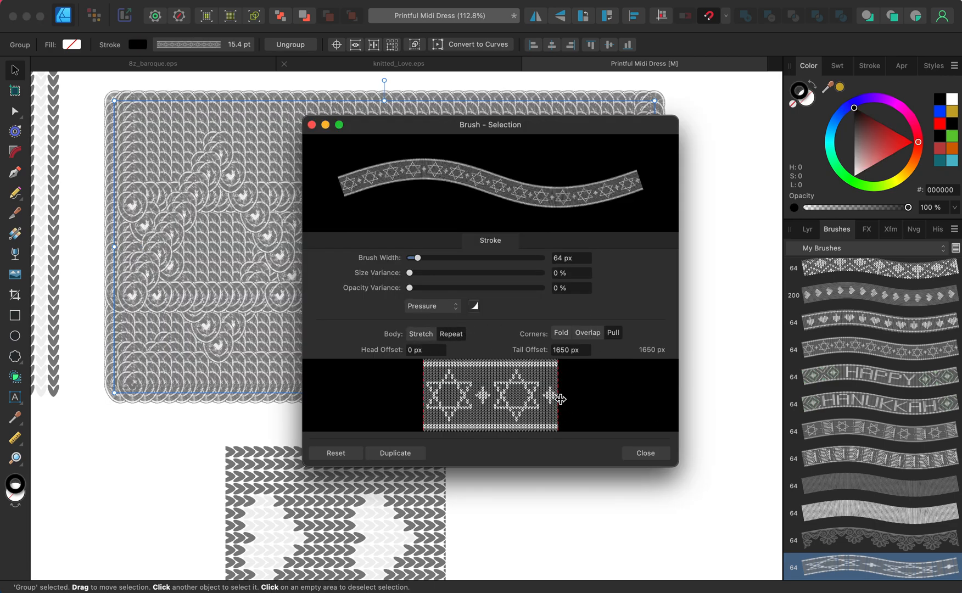
{"action": "left_click", "coordinate": [645, 453]}
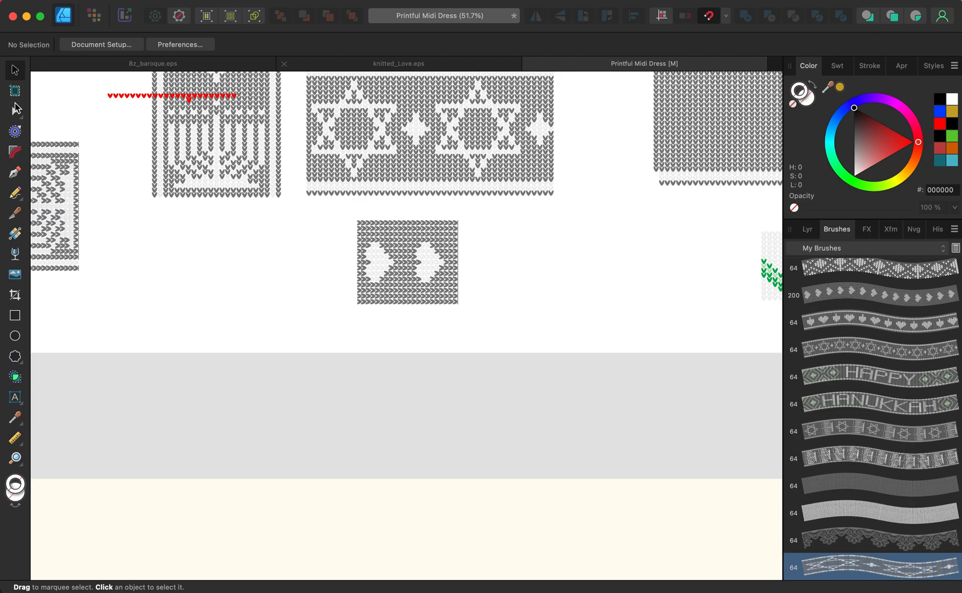
- Apply the knit stars brush to the test line at 200 pt width, coloured red, and reposition it
{"action": "left_click", "coordinate": [16, 171]}
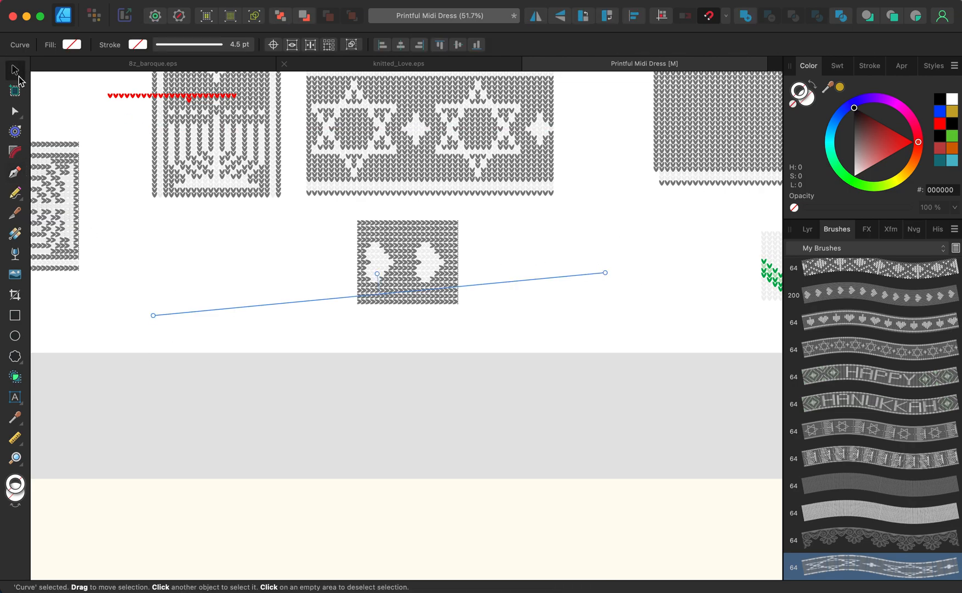
{"action": "left_click", "coordinate": [853, 566]}
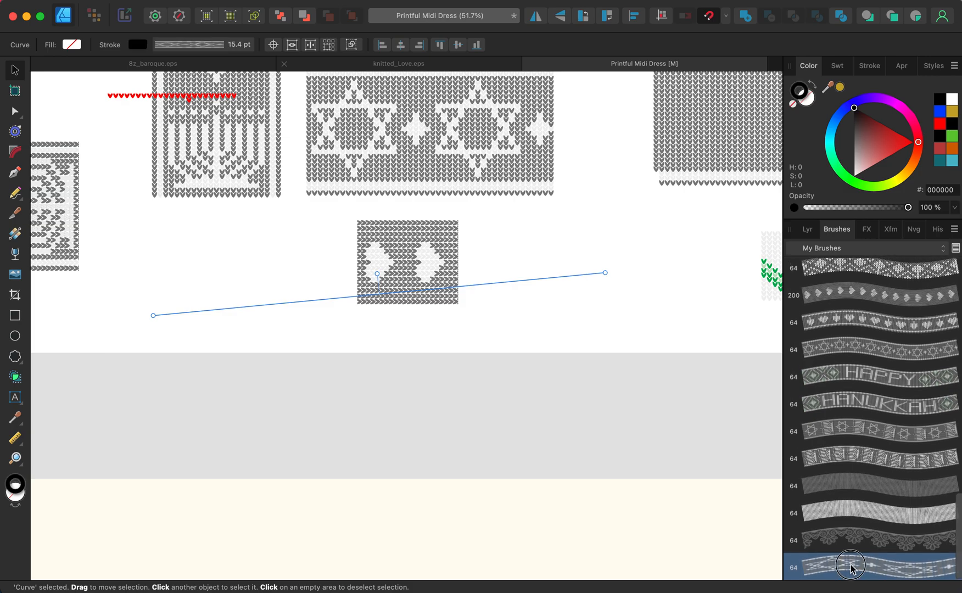
{"action": "double_click", "coordinate": [850, 567]}
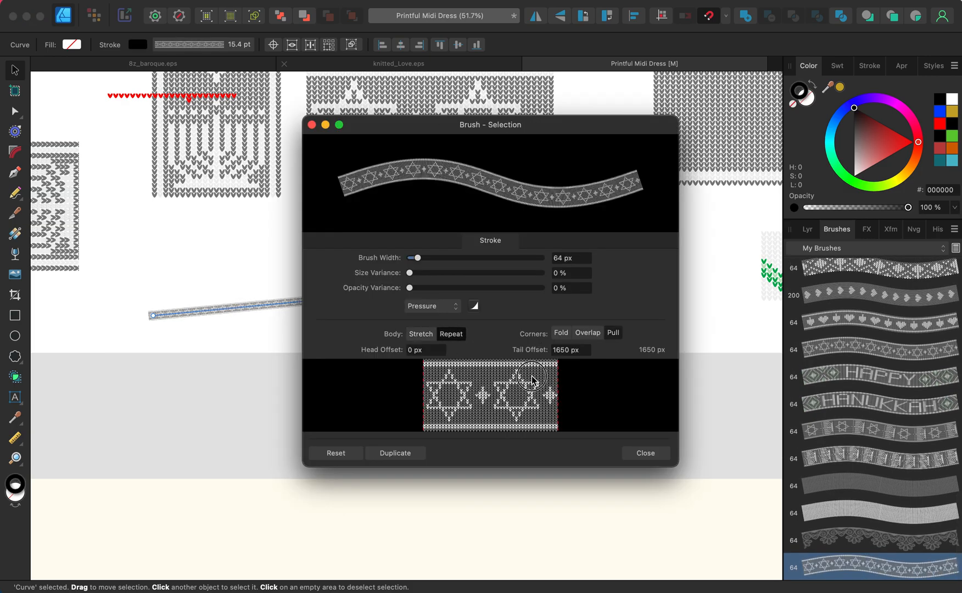
{"action": "left_click", "coordinate": [645, 452]}
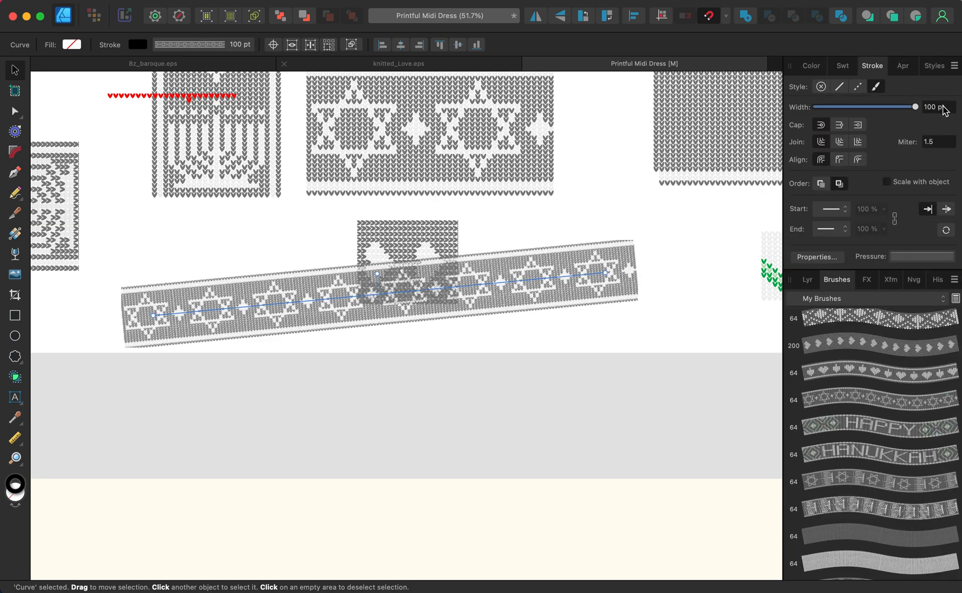
{"action": "type", "text": "200"}
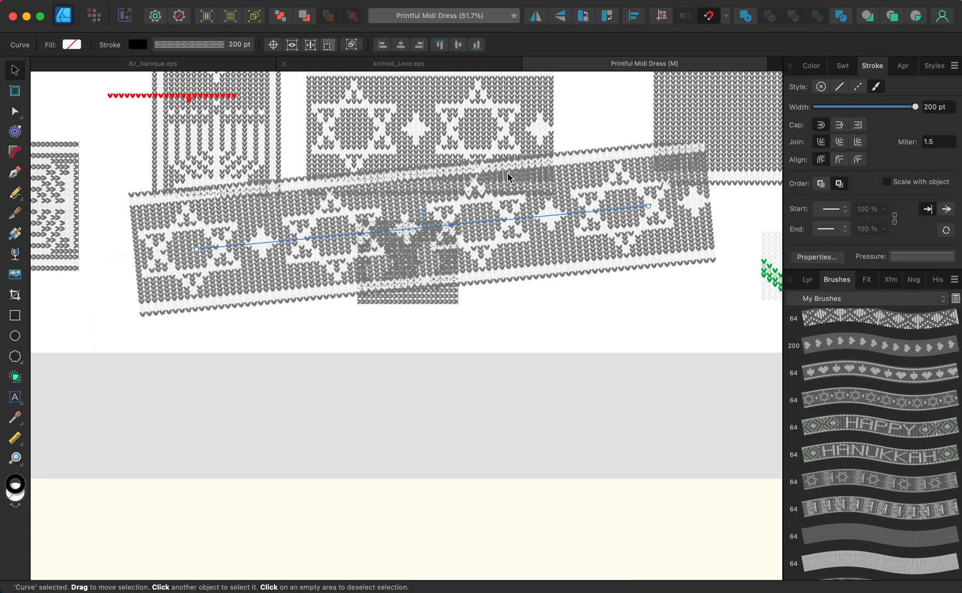
{"action": "left_click", "coordinate": [808, 65]}
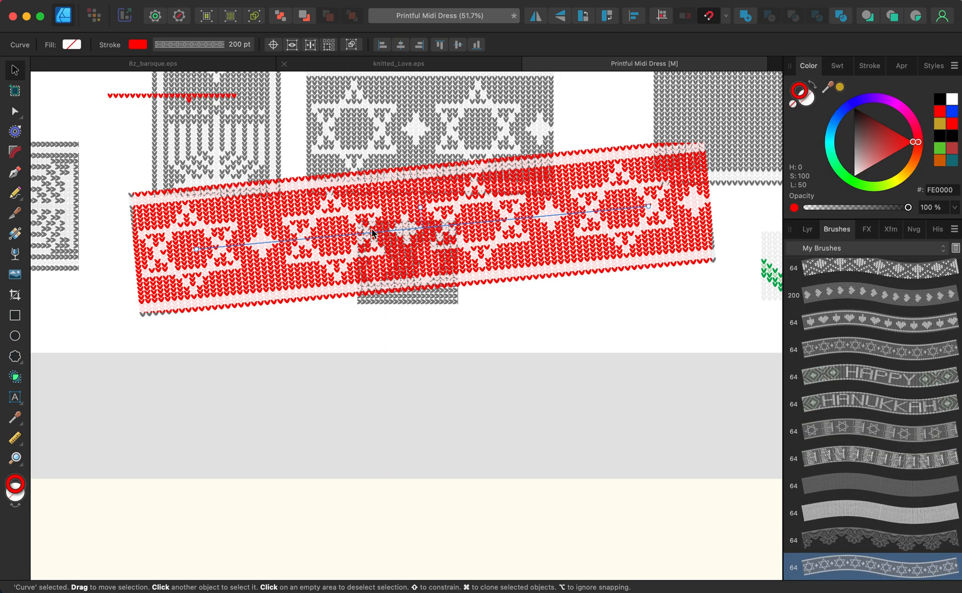
{"action": "left_click_drag", "start_coordinate": [371, 233], "coordinate": [433, 298]}
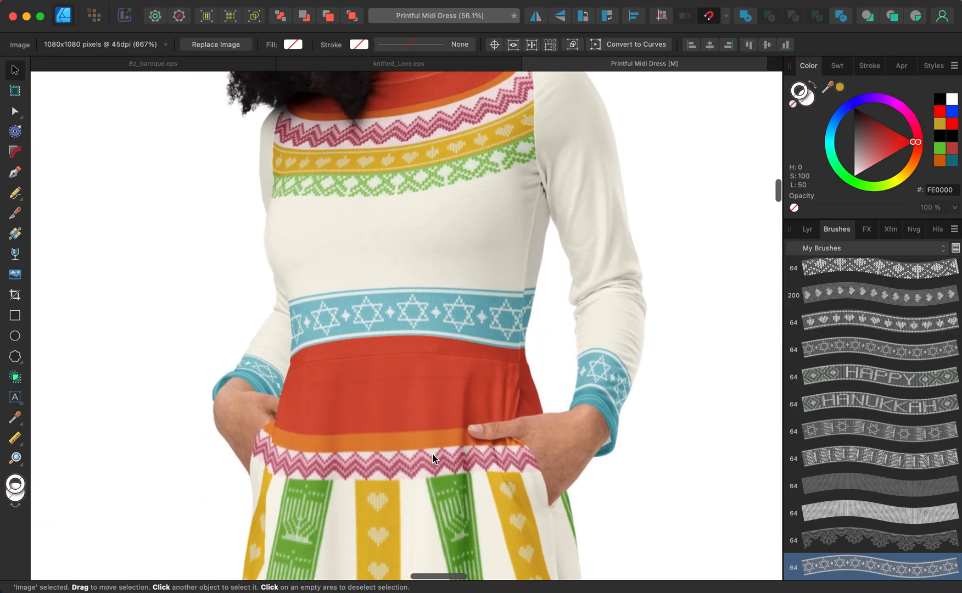
- Scroll down the dress mockup to view the Happy Hanukkah hem border
{"action": "scroll", "scroll_direction": "down", "scroll_amount": 3}
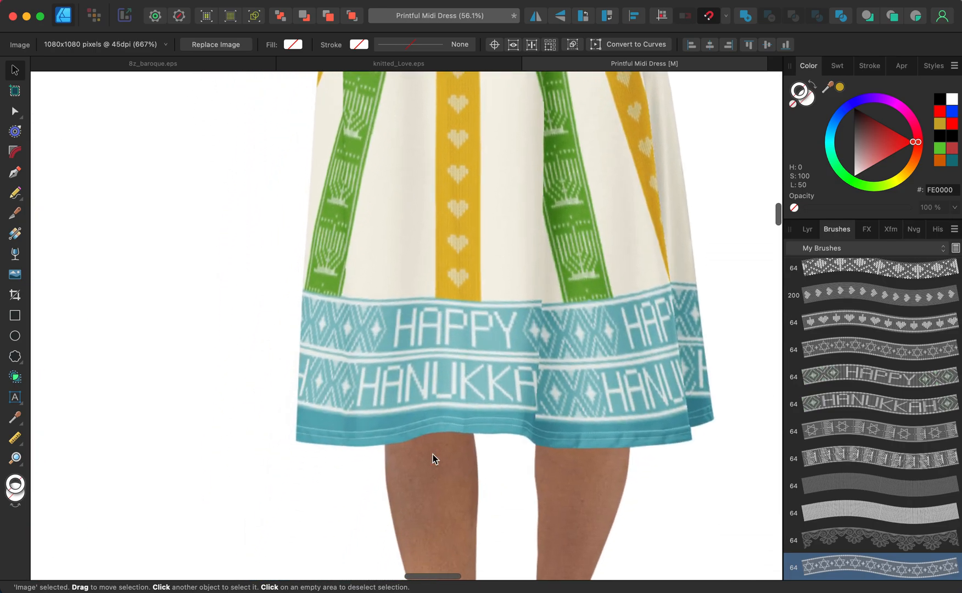